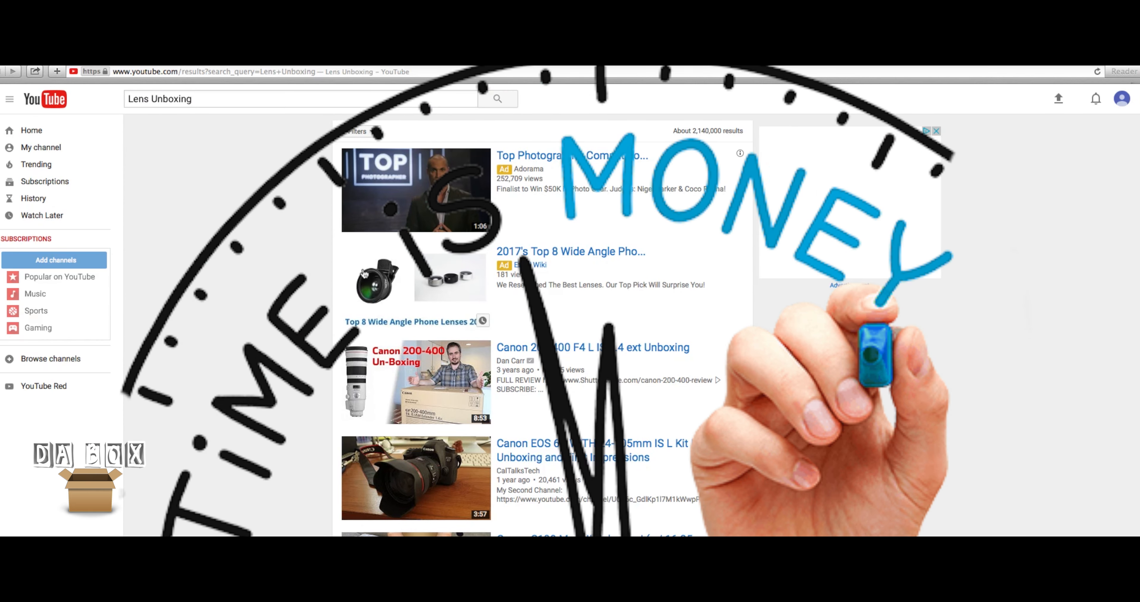
Subscribe to the TOON215 channel and enter the masked password on the Google sign-in page.
scroll("down", 3)
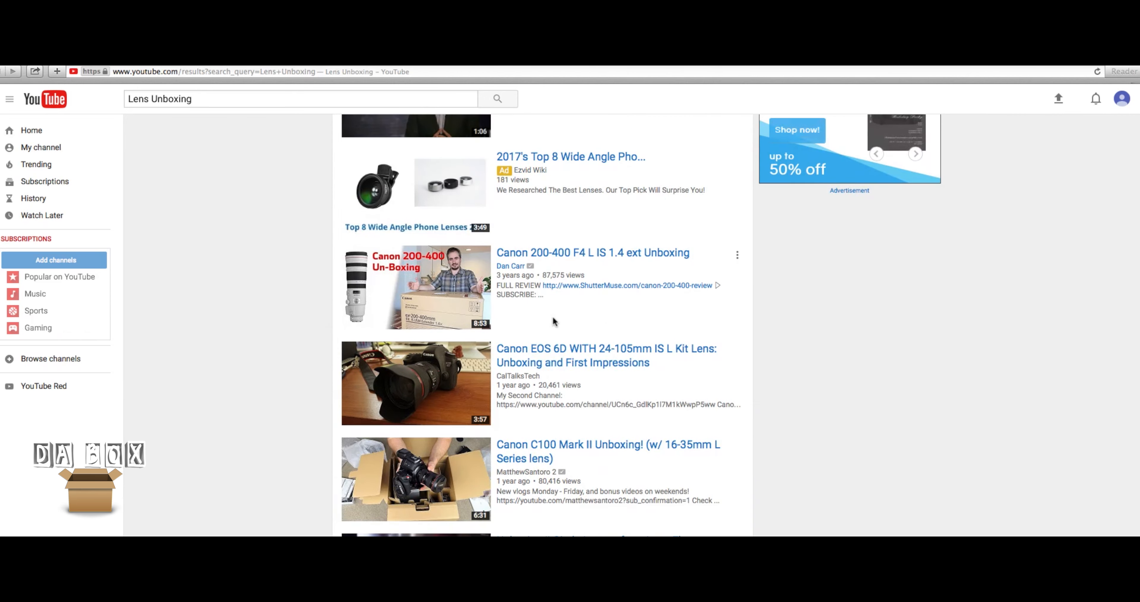
scroll("down", 3)
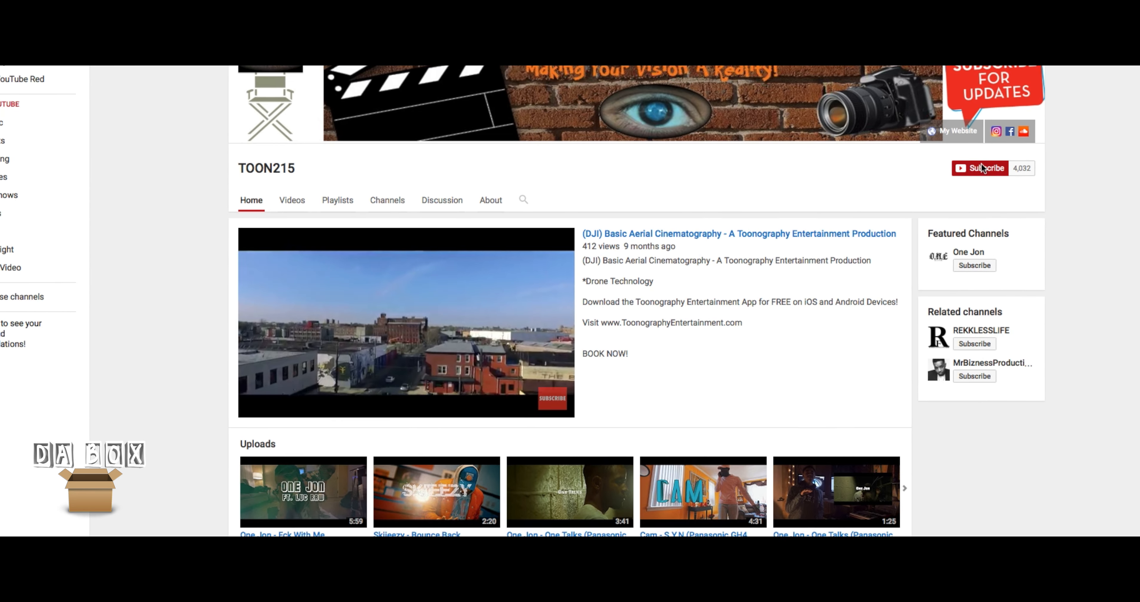
left_click(983, 168)
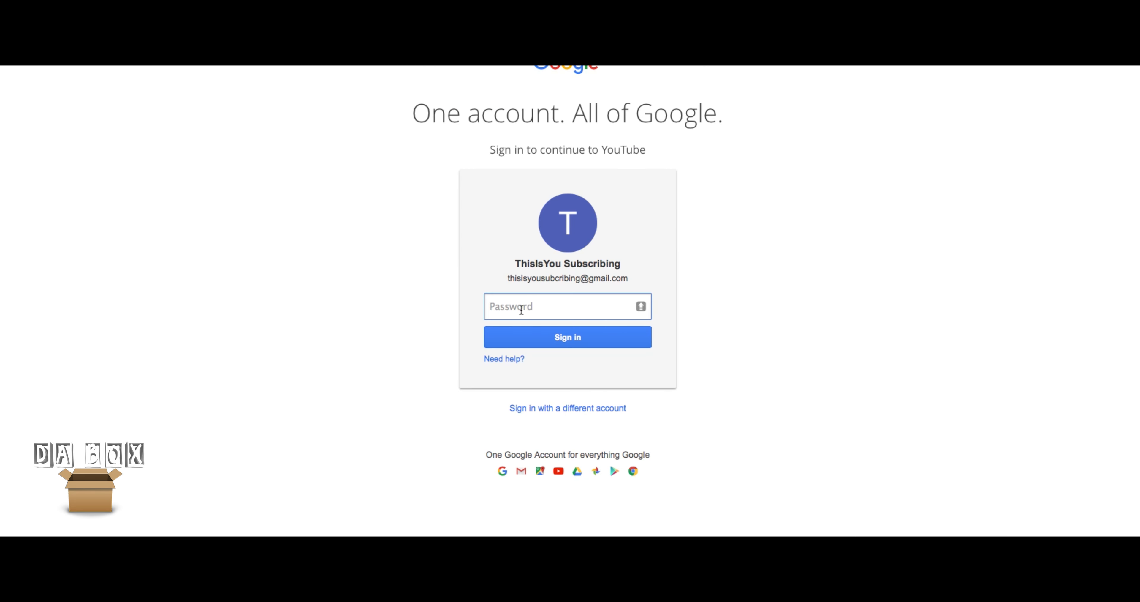
type("password")
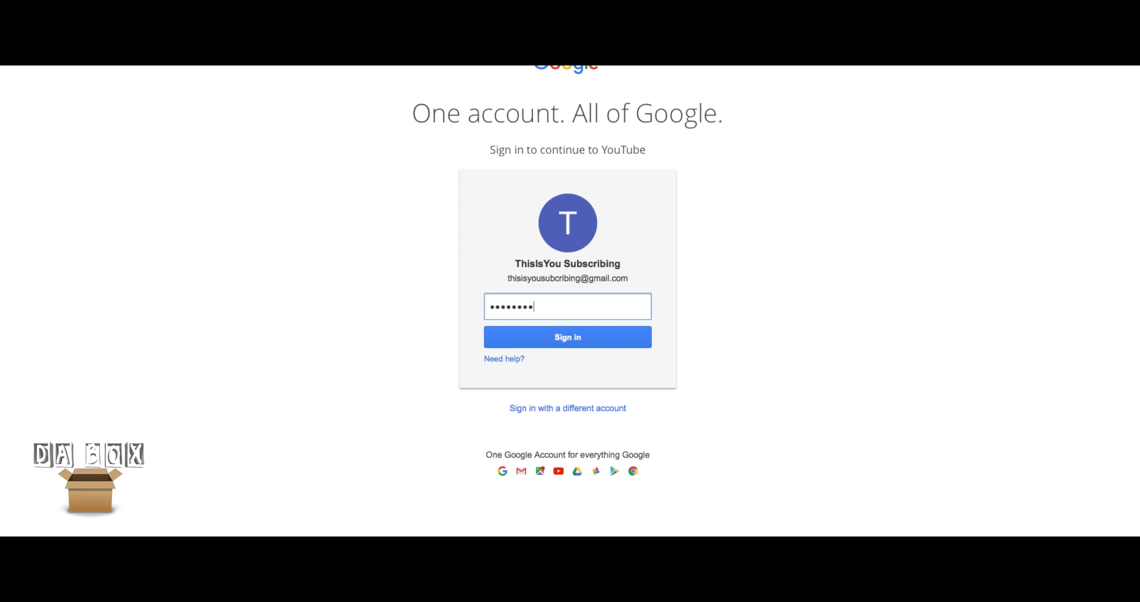